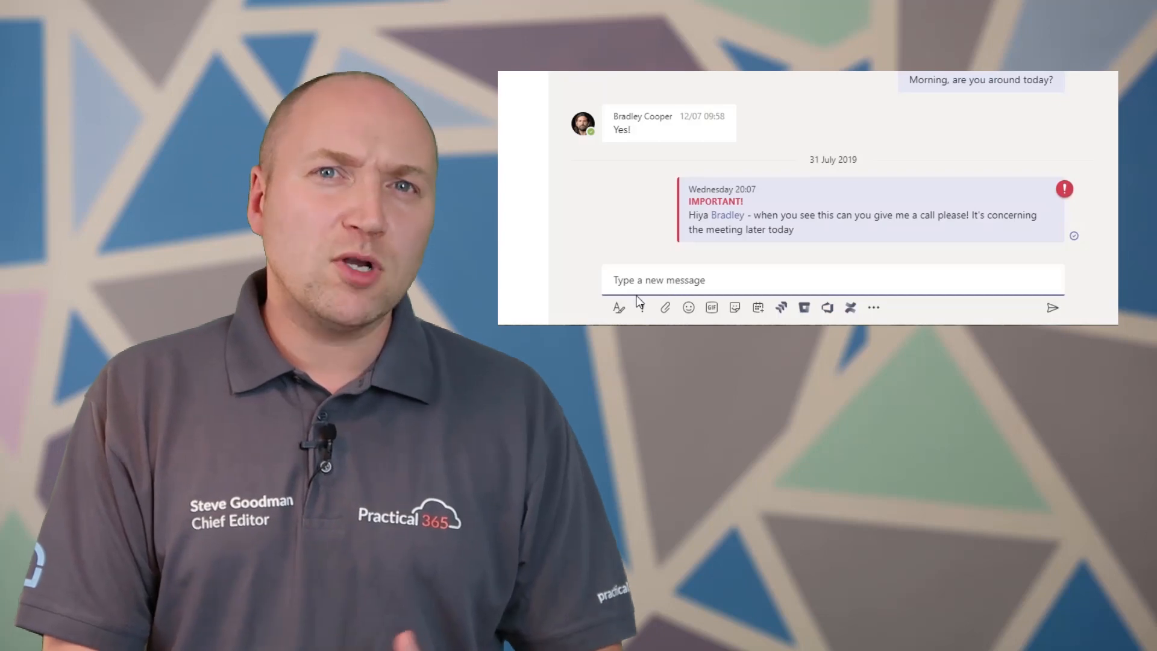
Try the Important and Urgent message priority options, then reach the Messaging policies page
left_click(617, 308)
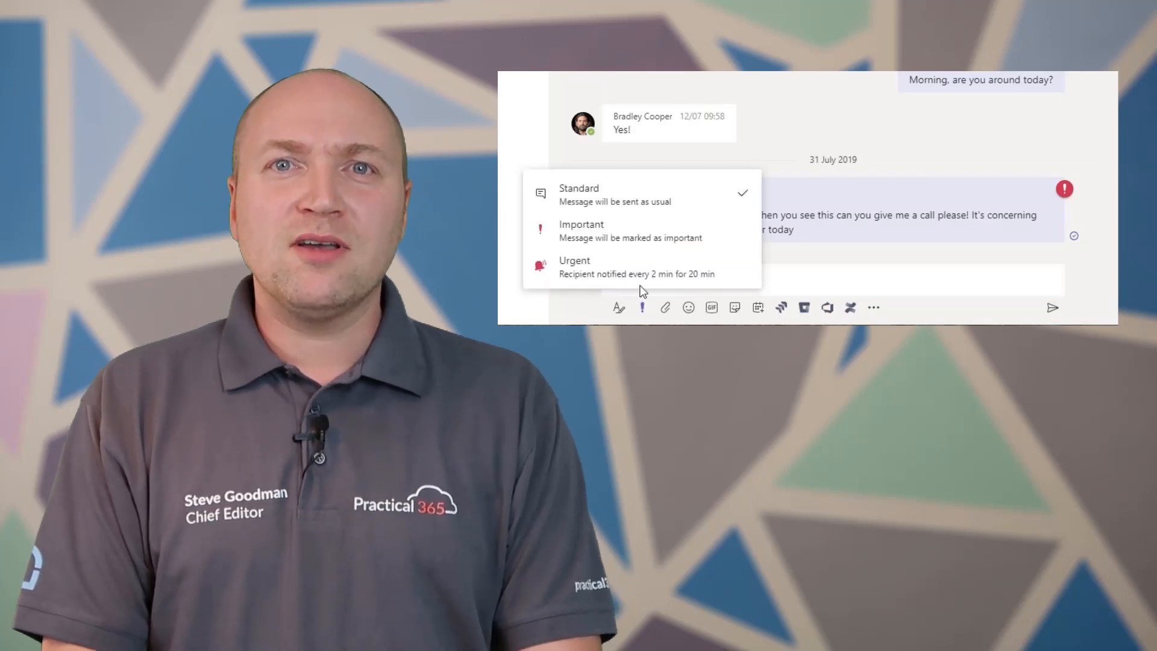
left_click(581, 230)
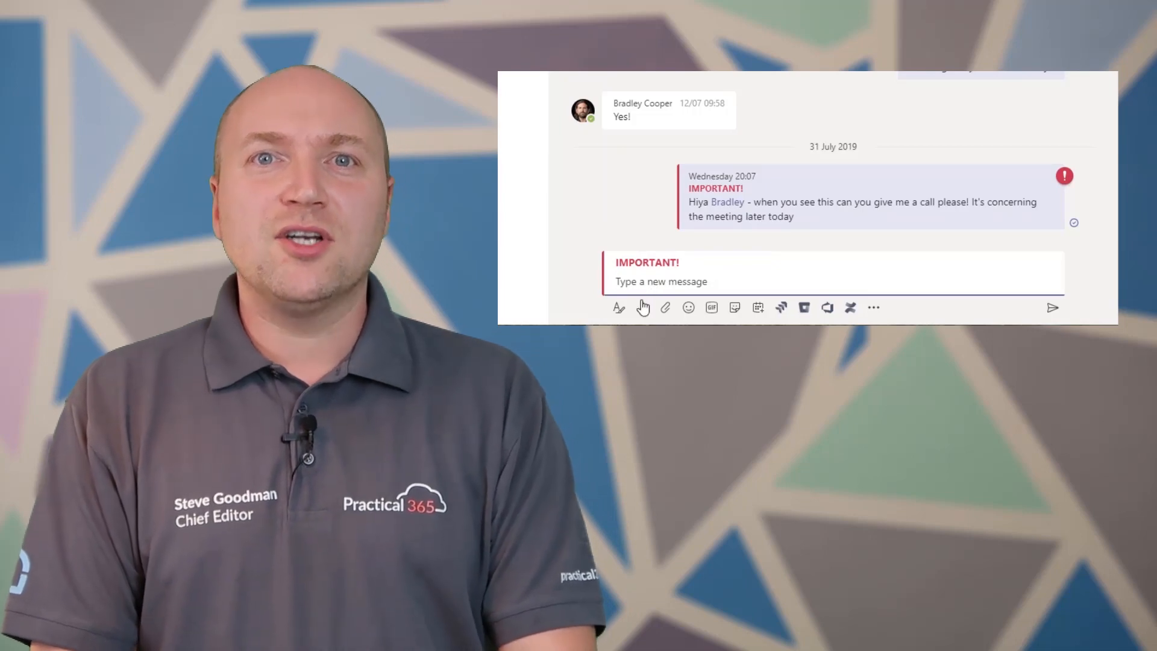
left_click(618, 307)
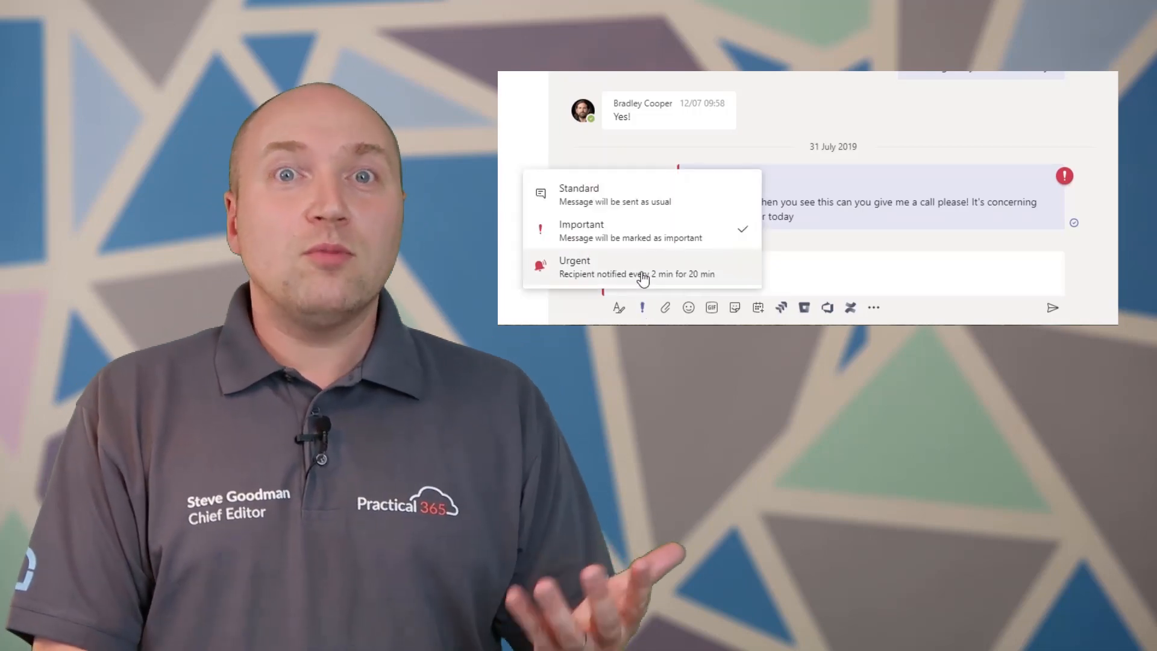
left_click(575, 267)
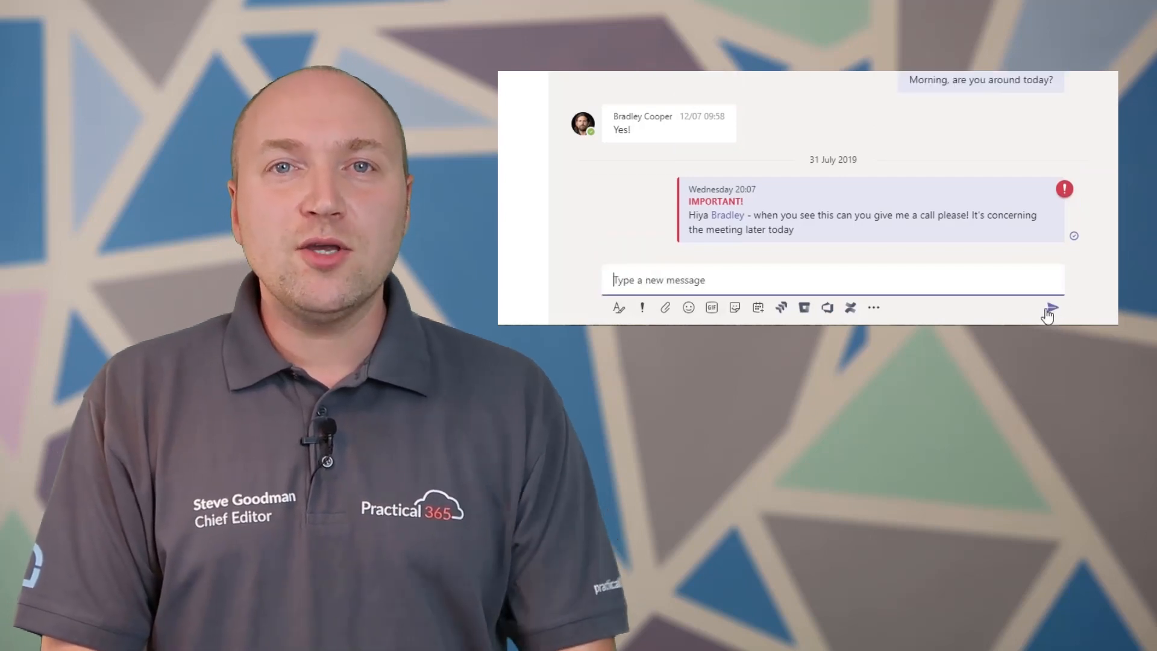
left_click(1050, 307)
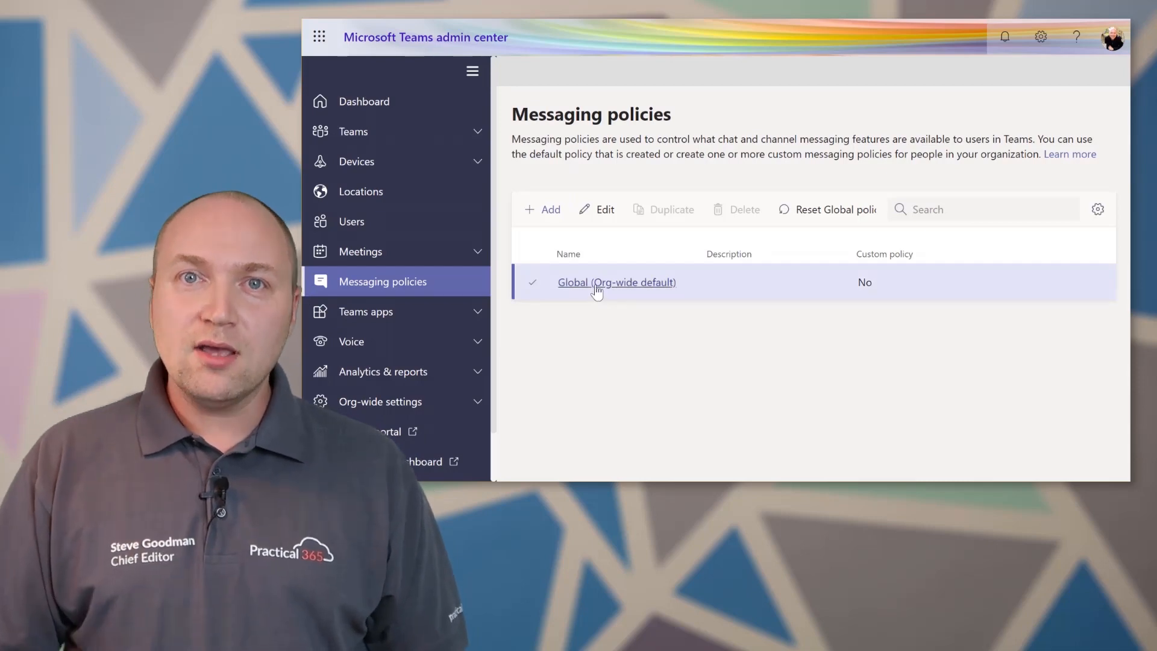
In the Global policy, turn off urgent messages with priority notifications and save
left_click(616, 282)
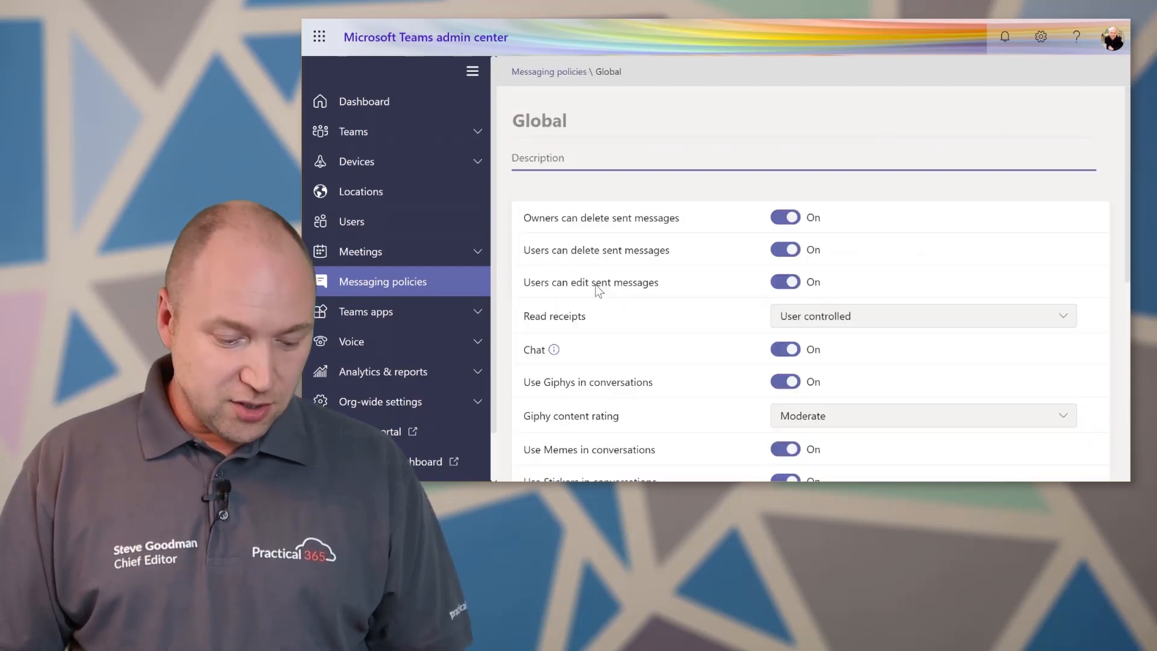
scroll("down", 3)
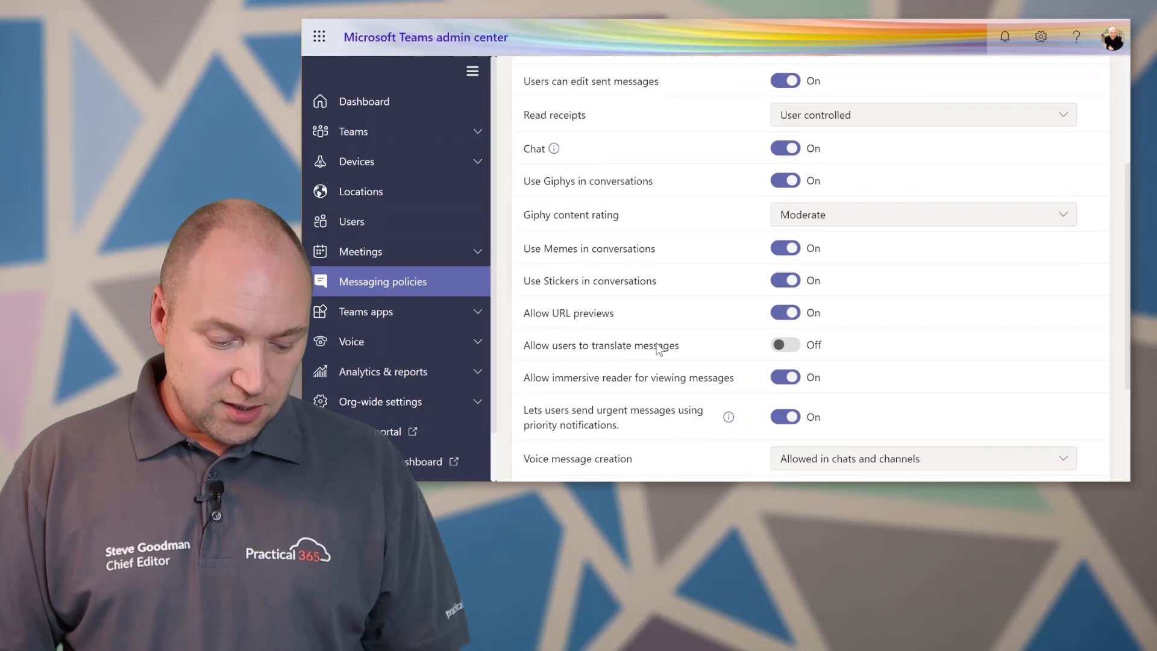
scroll("down", 3)
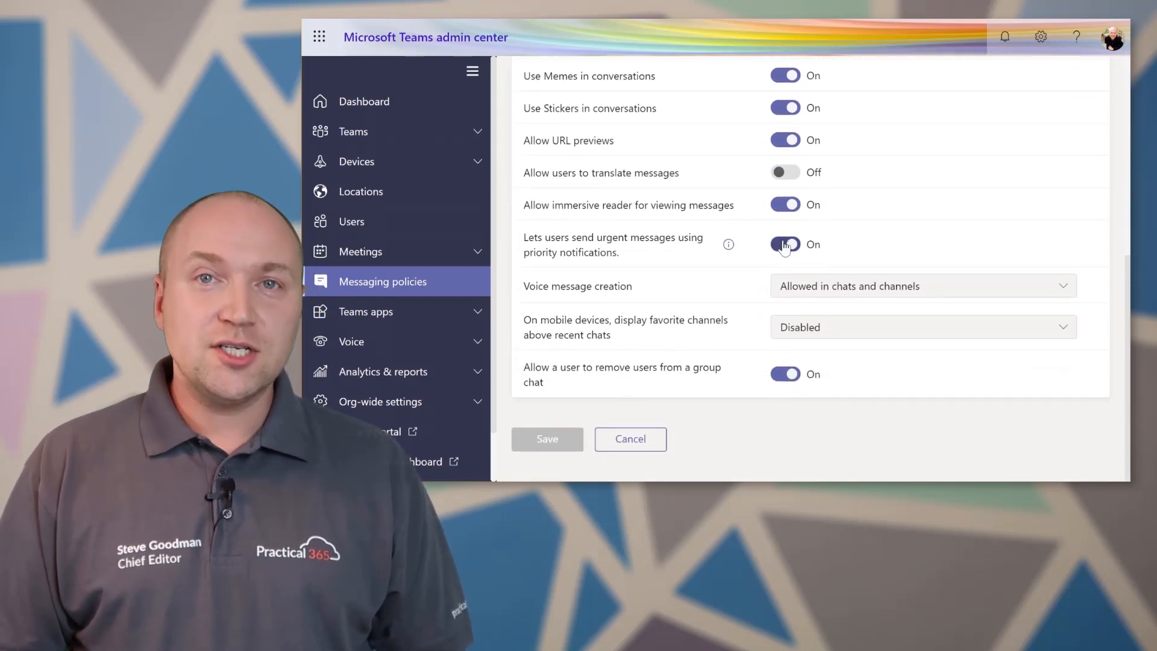
left_click(785, 244)
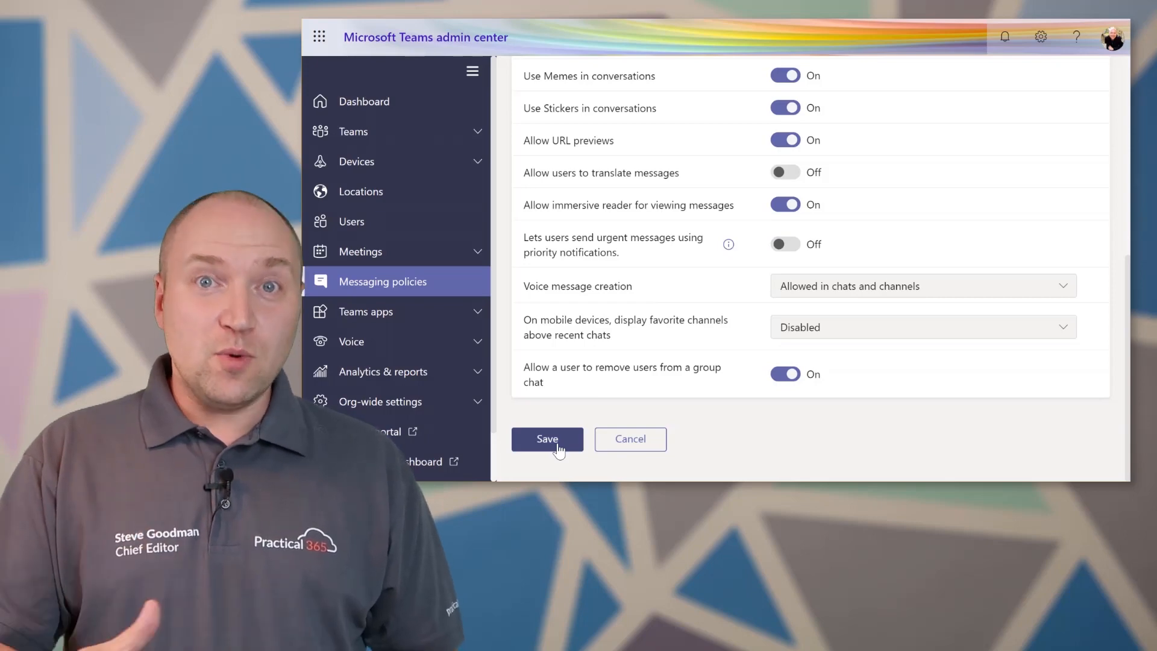
left_click(547, 438)
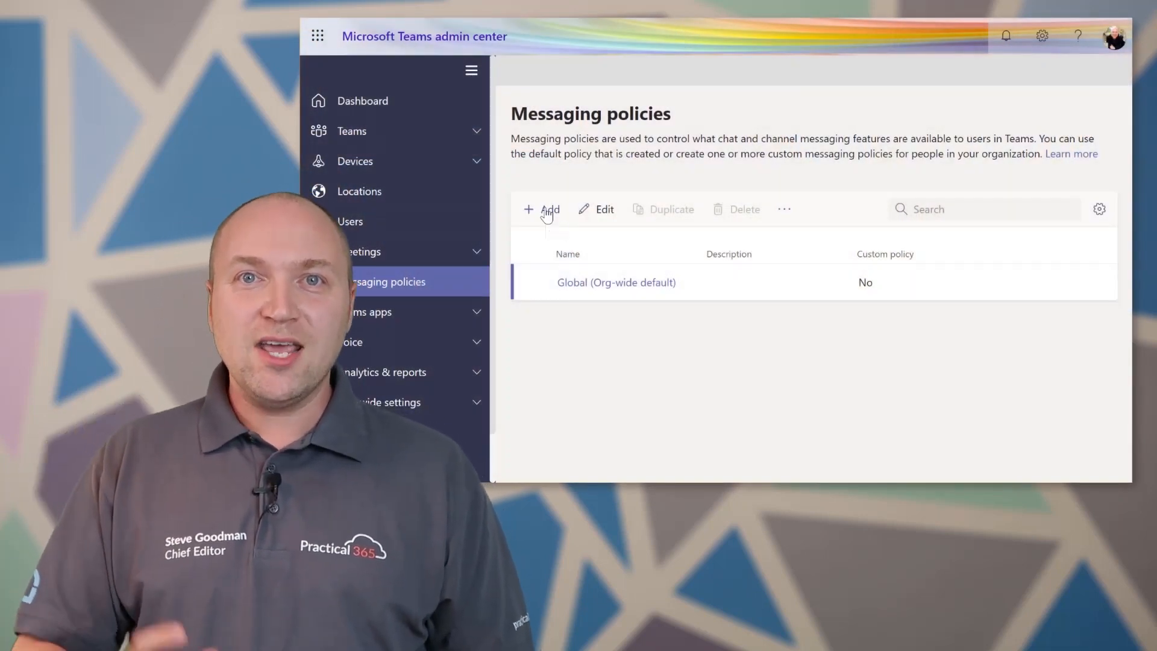
Name the new policy 'Power User', allow owners to delete sent messages, and save it
left_click(543, 208)
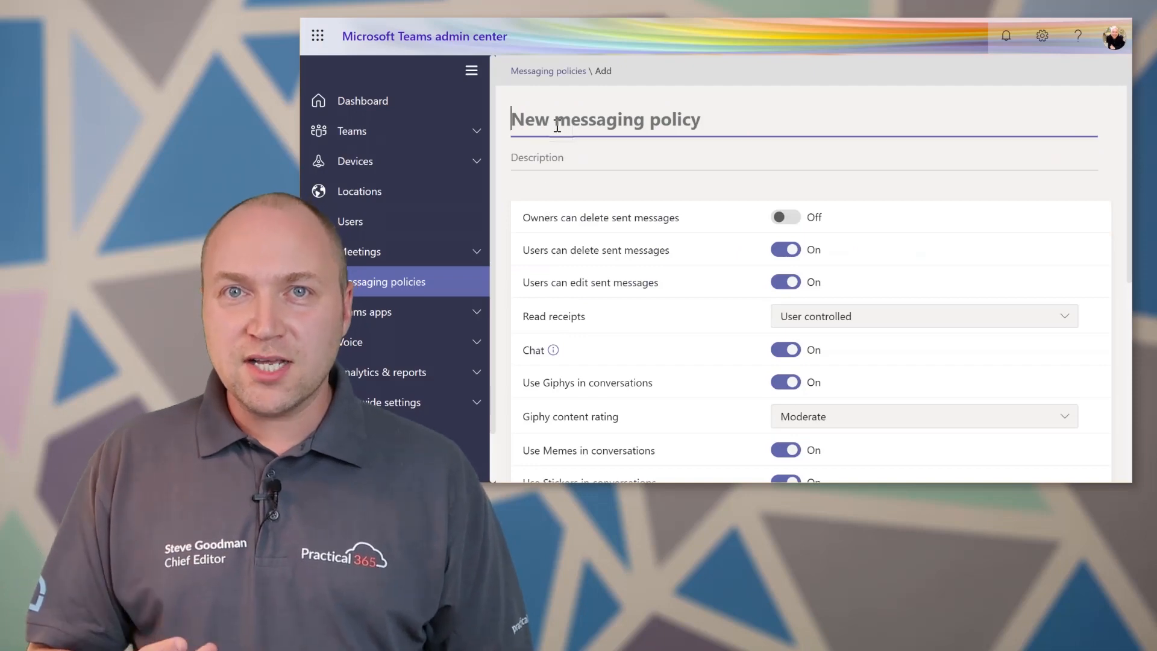
type("Power User")
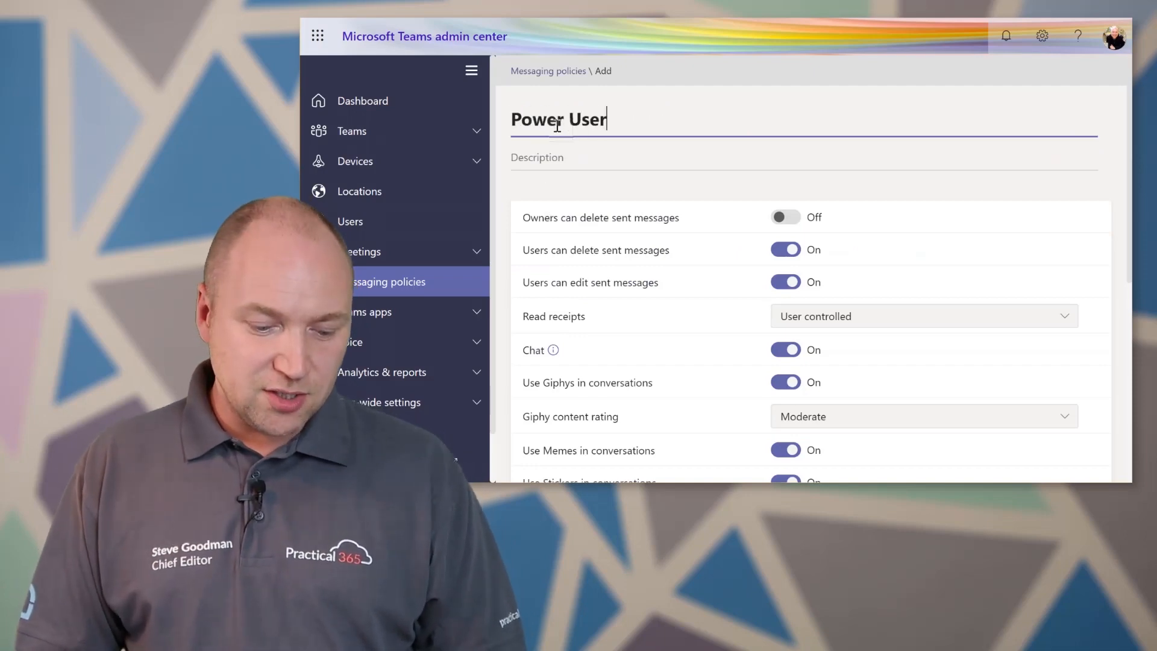
left_click(784, 217)
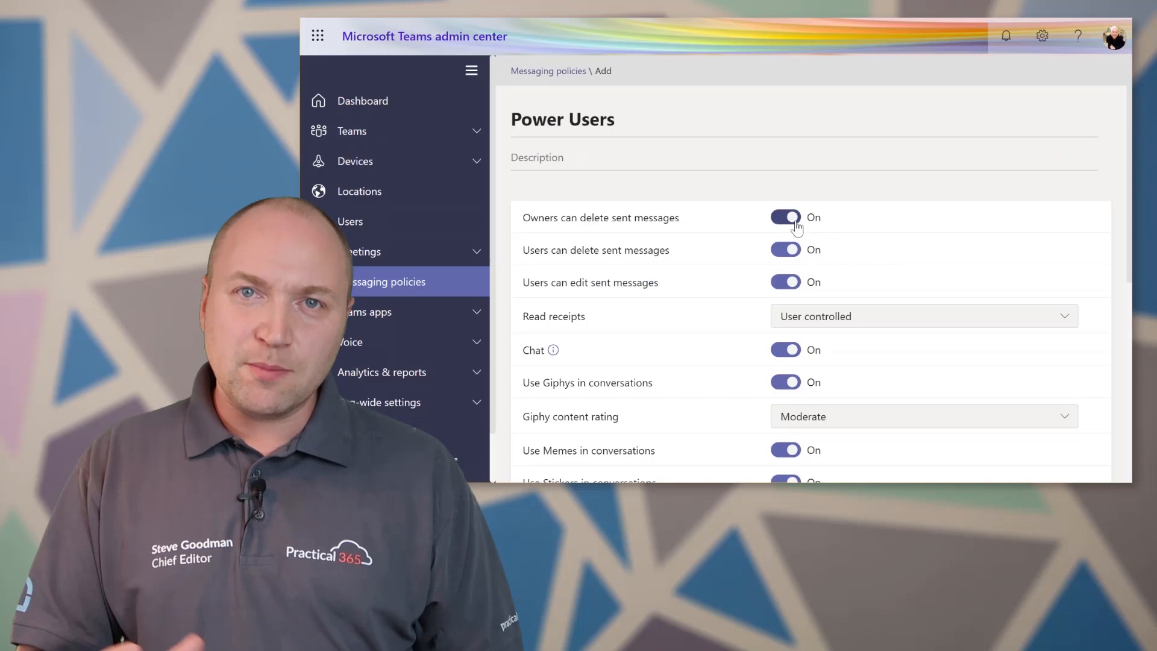
scroll("down", 3)
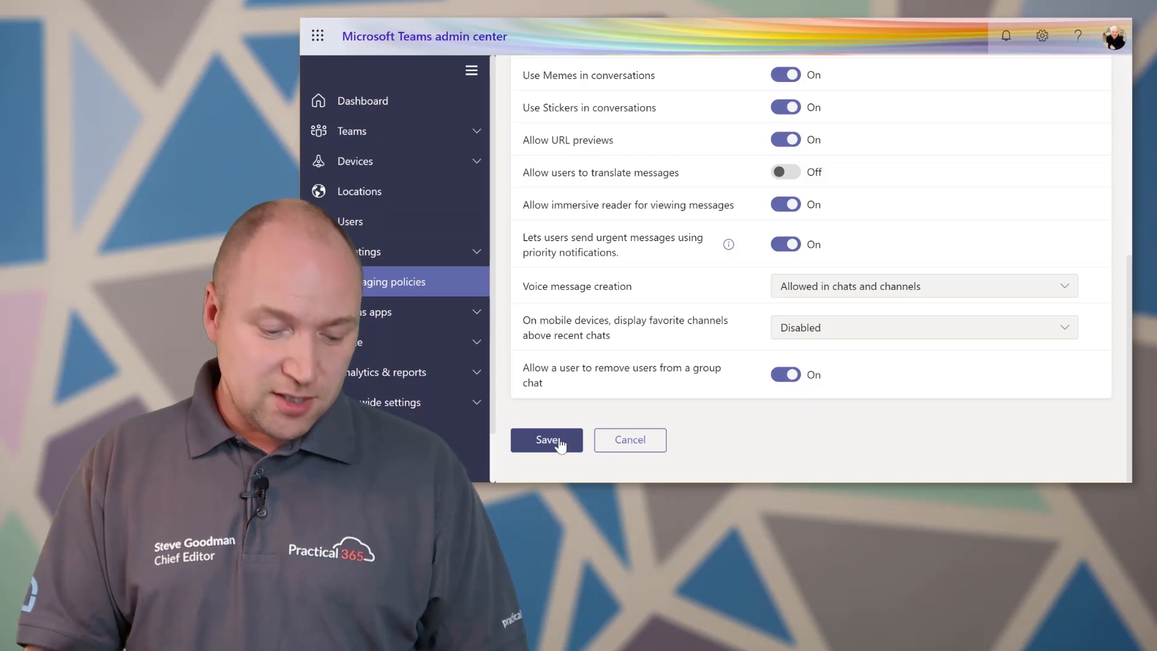
left_click(546, 440)
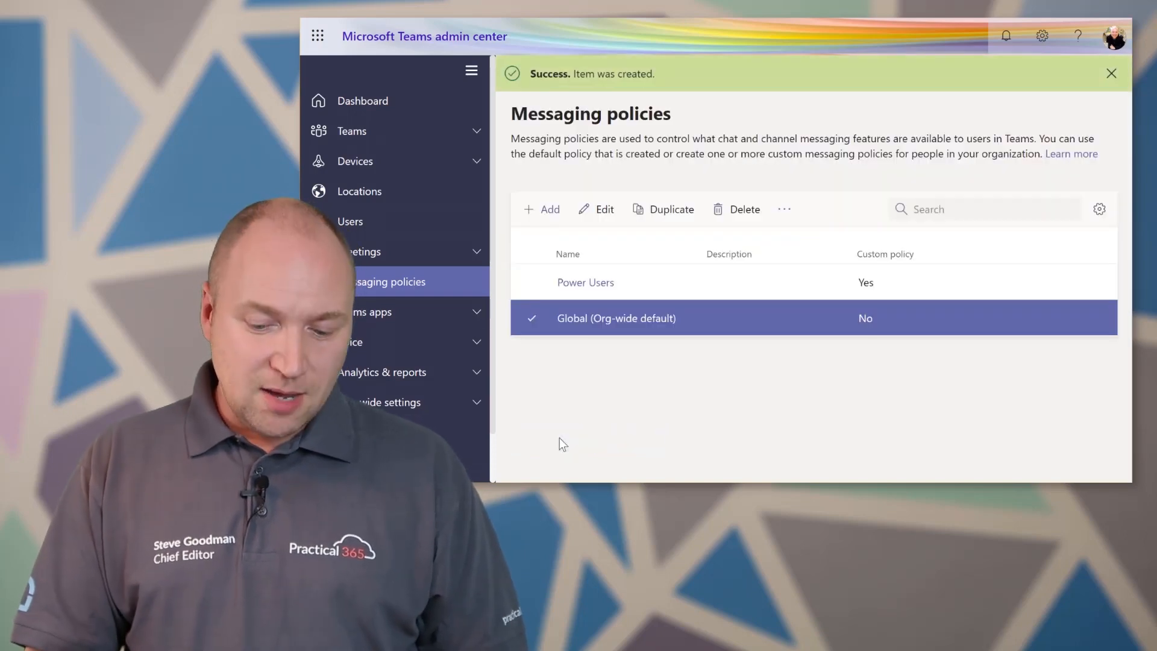
mouse_move(405, 231)
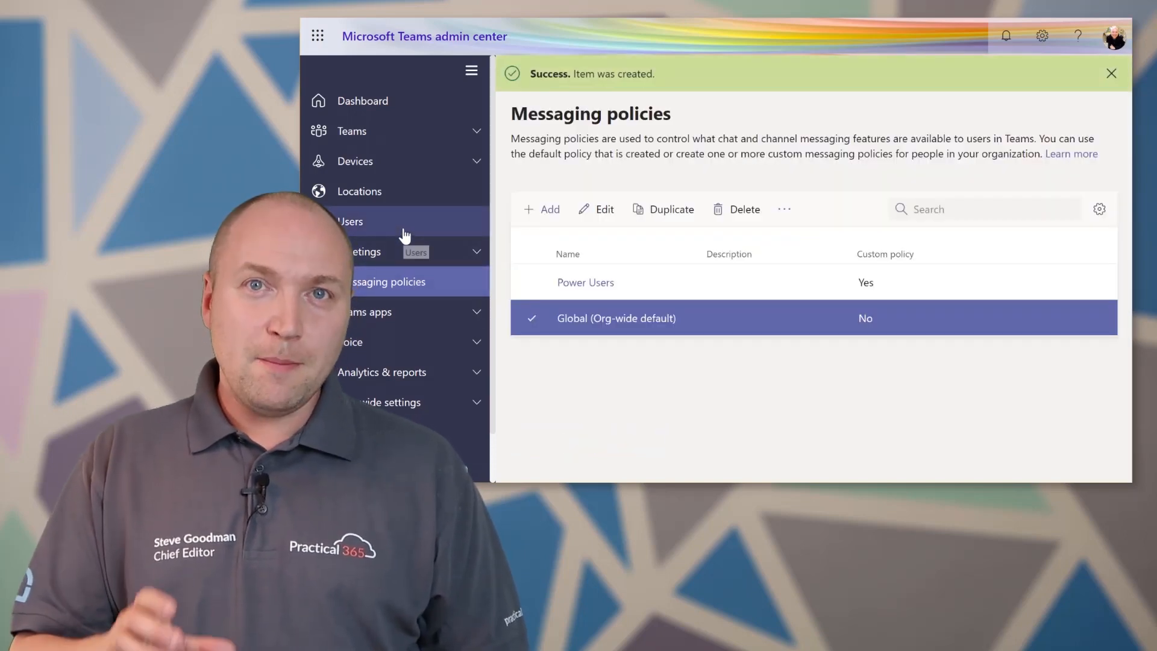
Select all users in the Users list, confirming selection up to the limit
left_click(1111, 73)
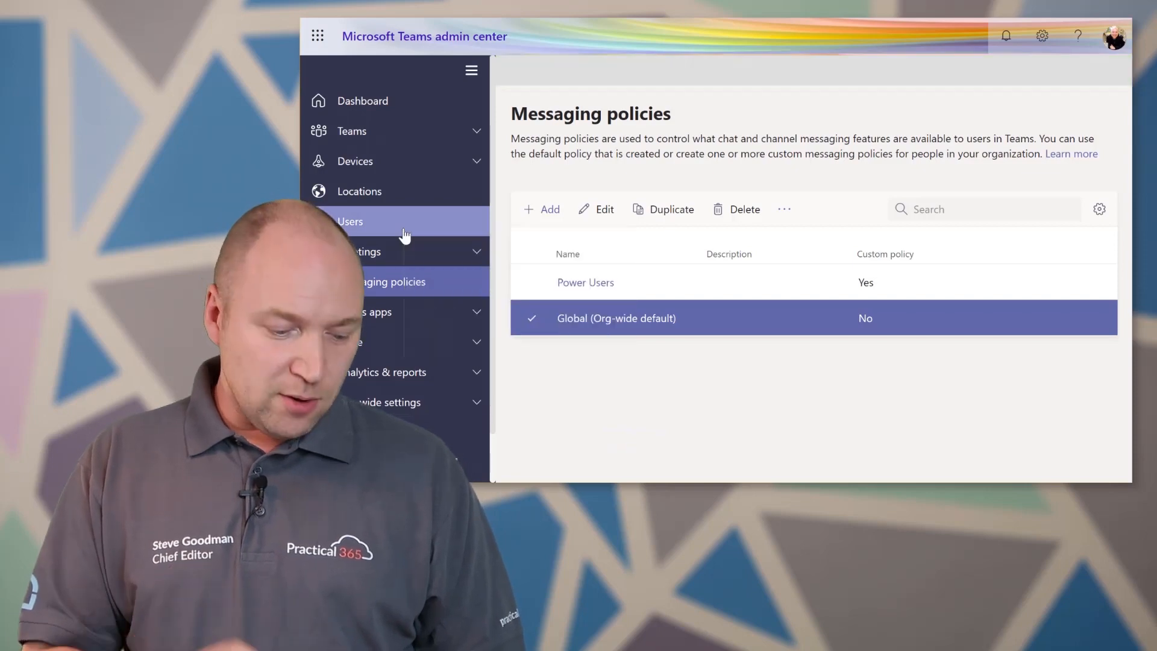
left_click(350, 221)
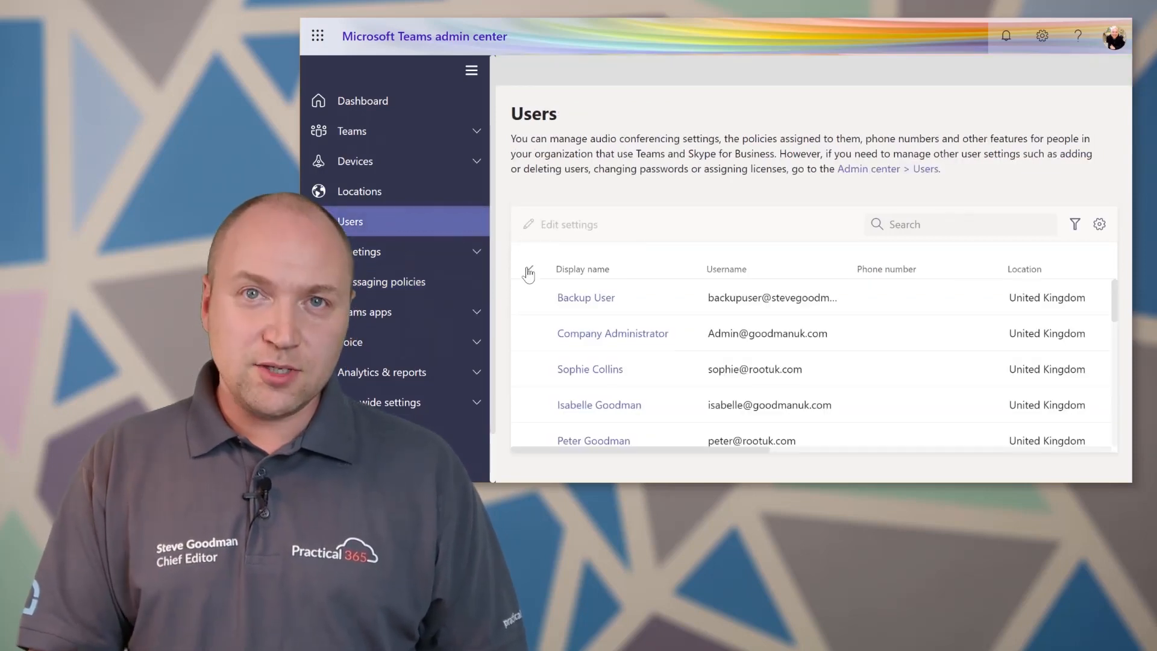
left_click(527, 269)
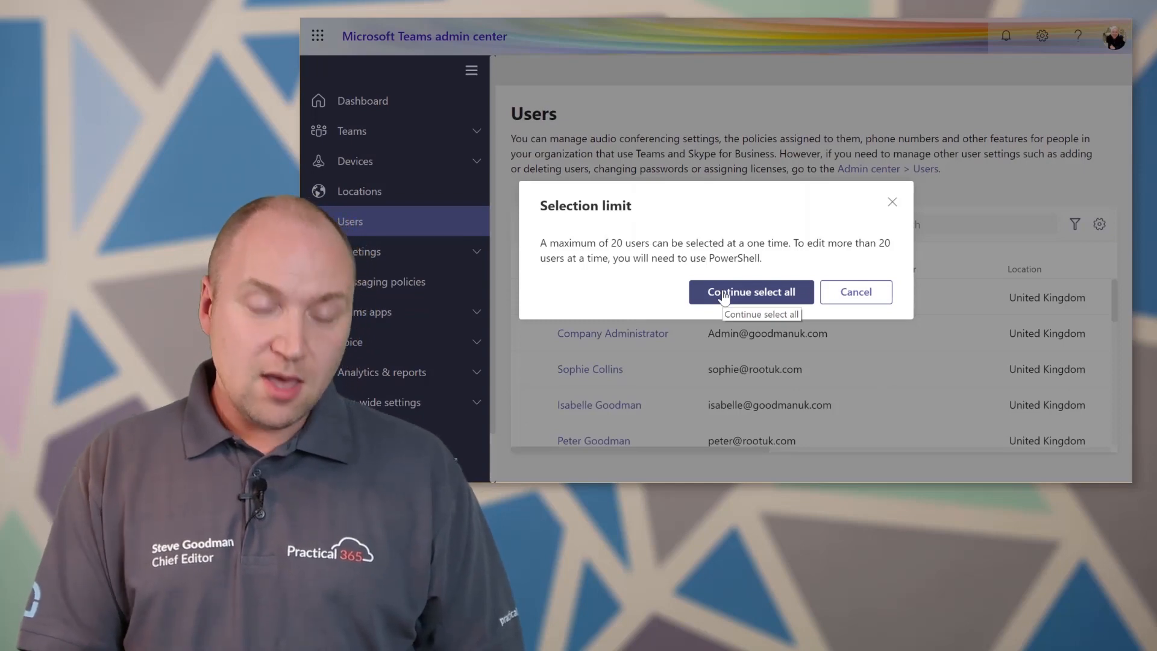
left_click(751, 292)
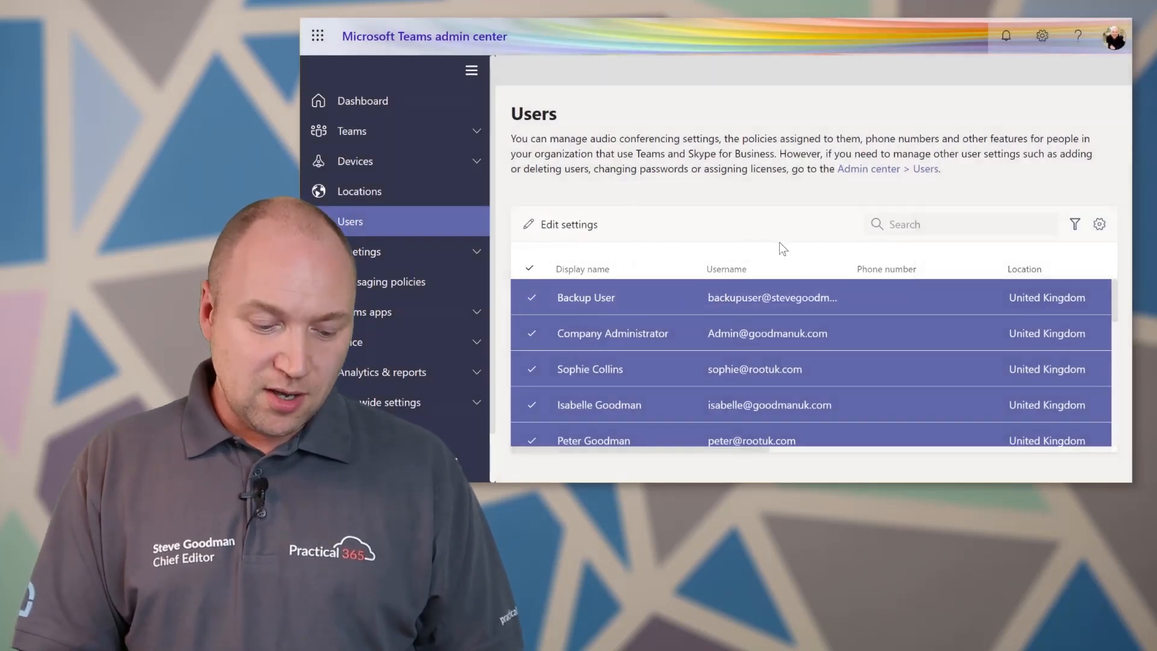
mouse_move(529, 224)
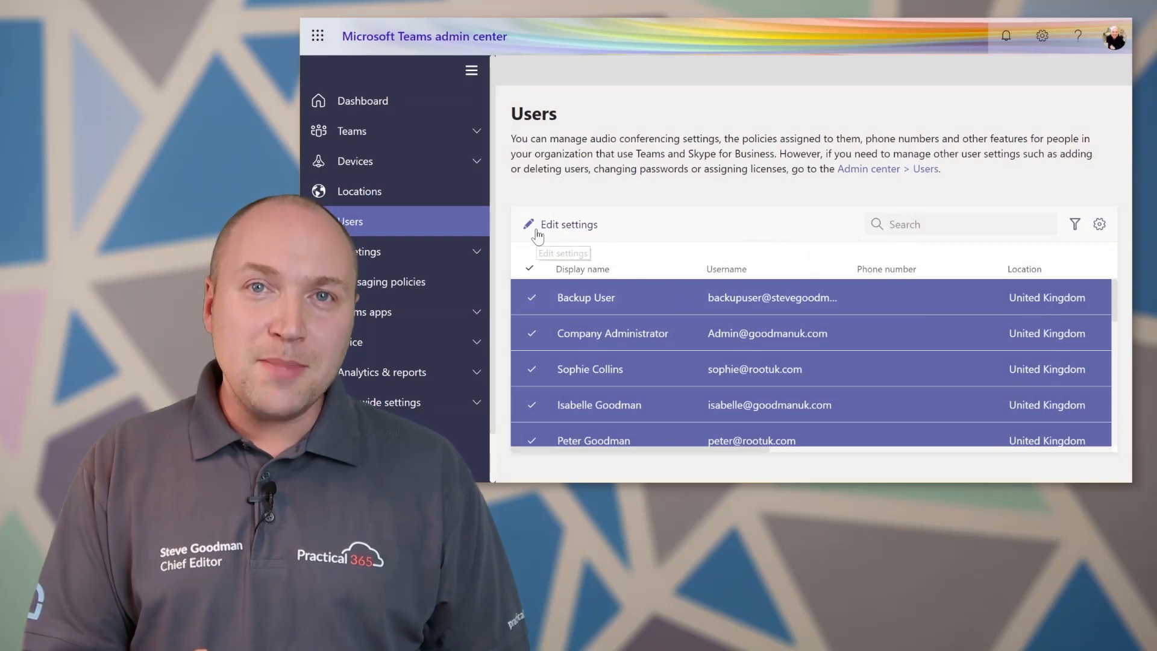
Edit settings for the selected users and choose the Power Users messaging policy
left_click(567, 224)
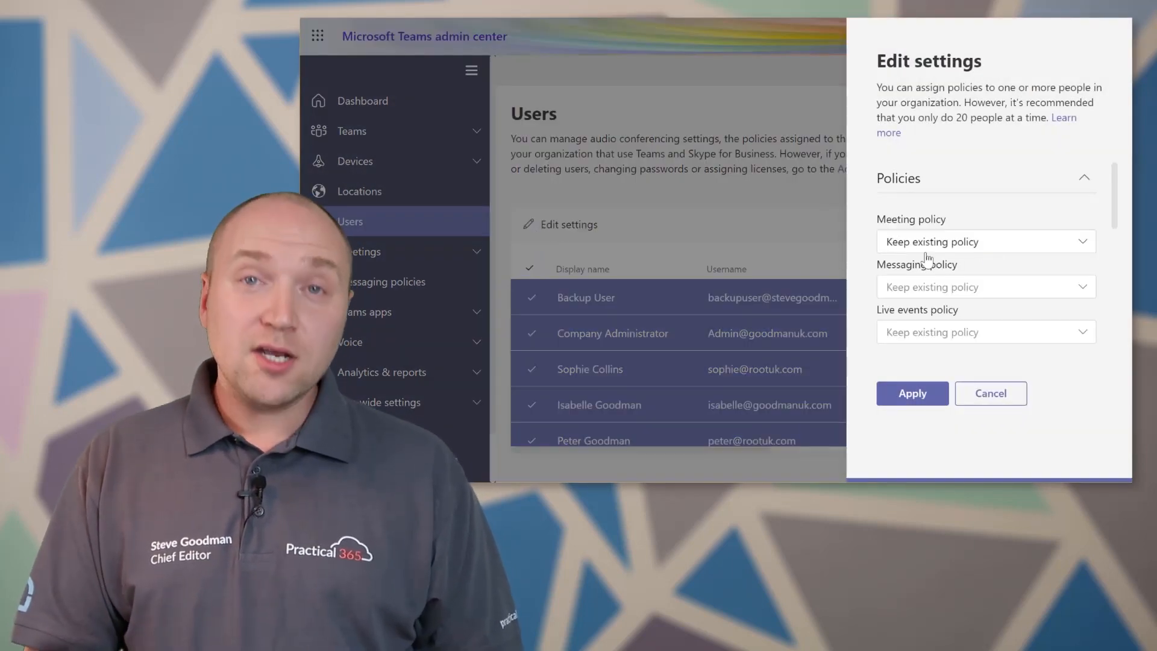
left_click(984, 287)
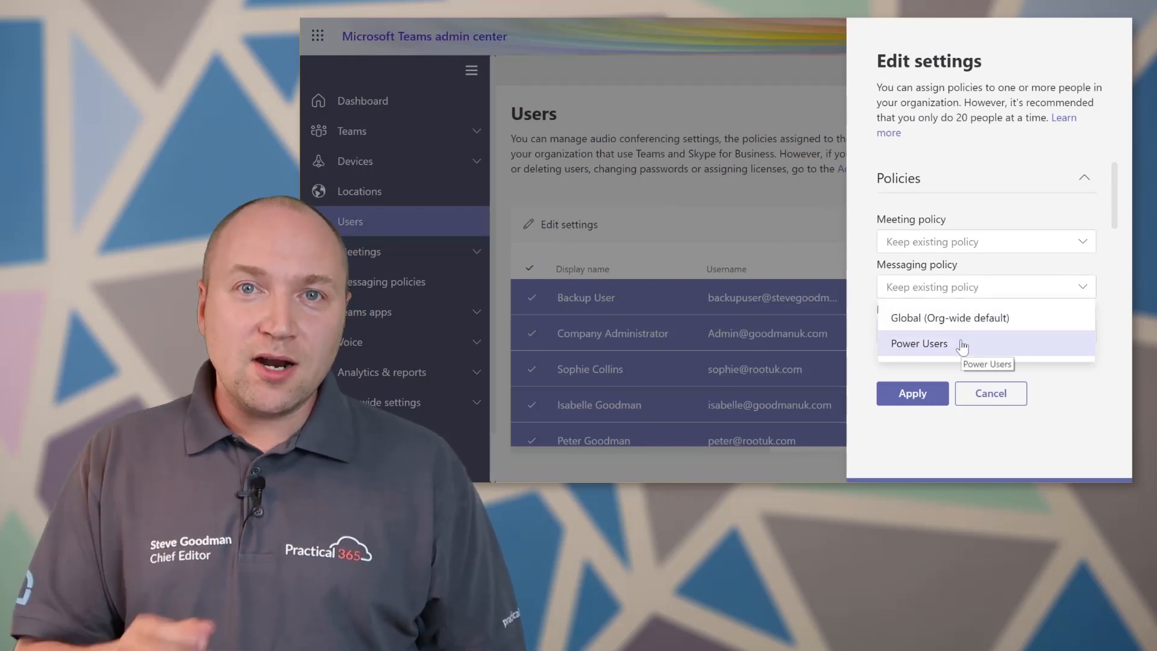
left_click(918, 344)
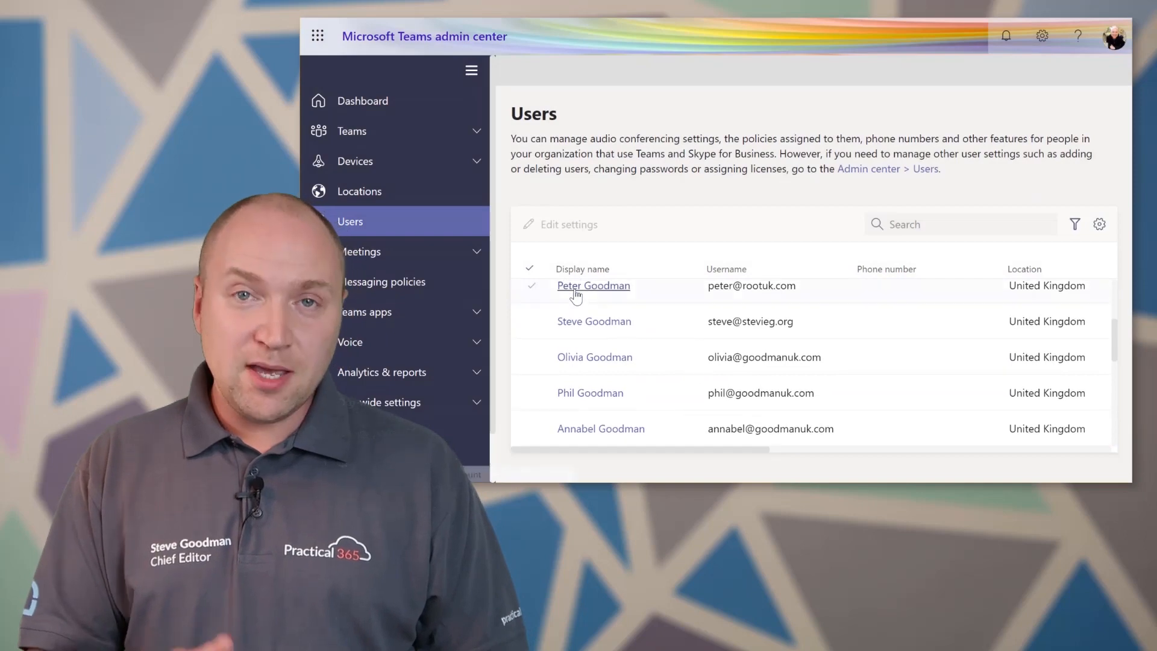
left_click(594, 321)
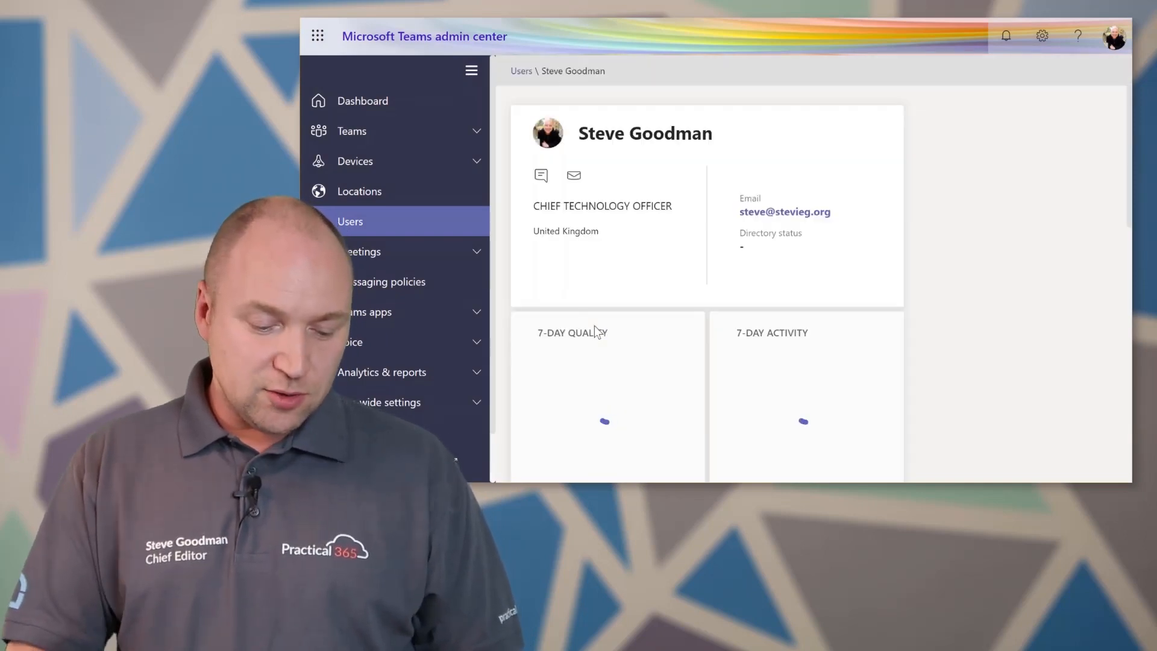
scroll("down", 3)
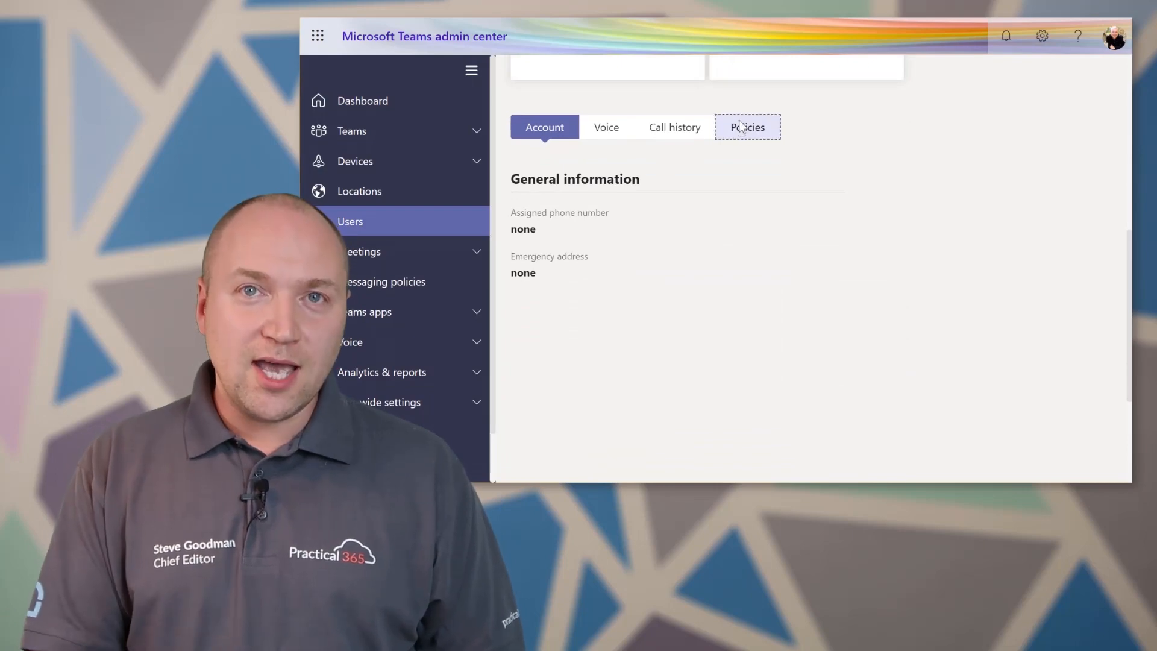
left_click(747, 127)
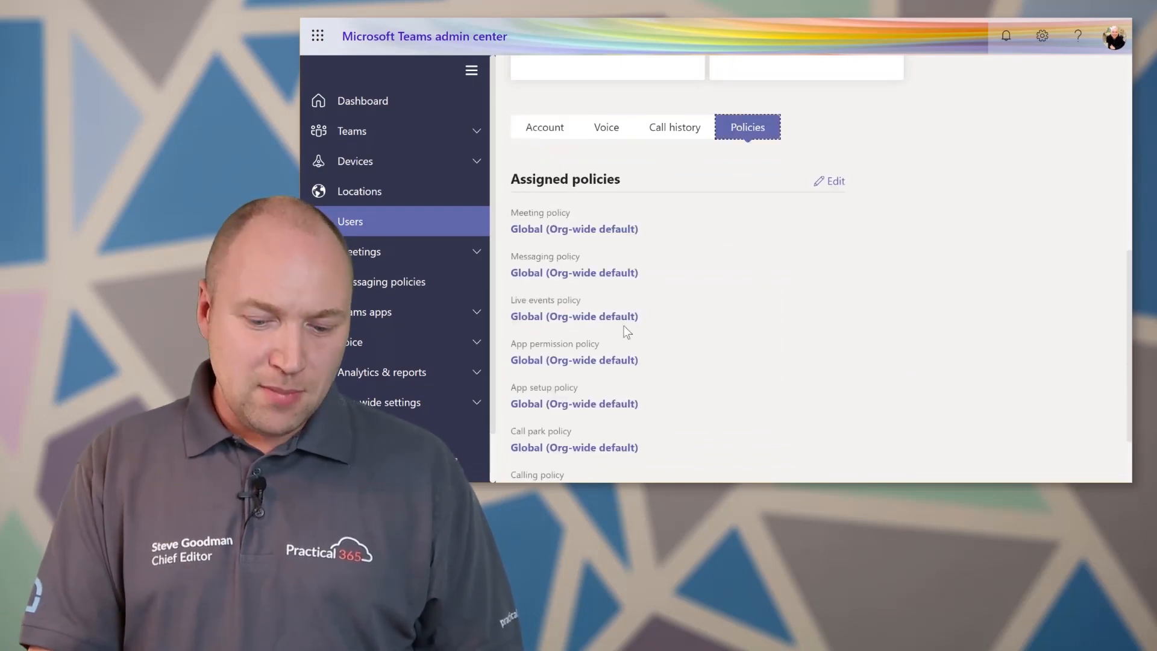
left_click(834, 180)
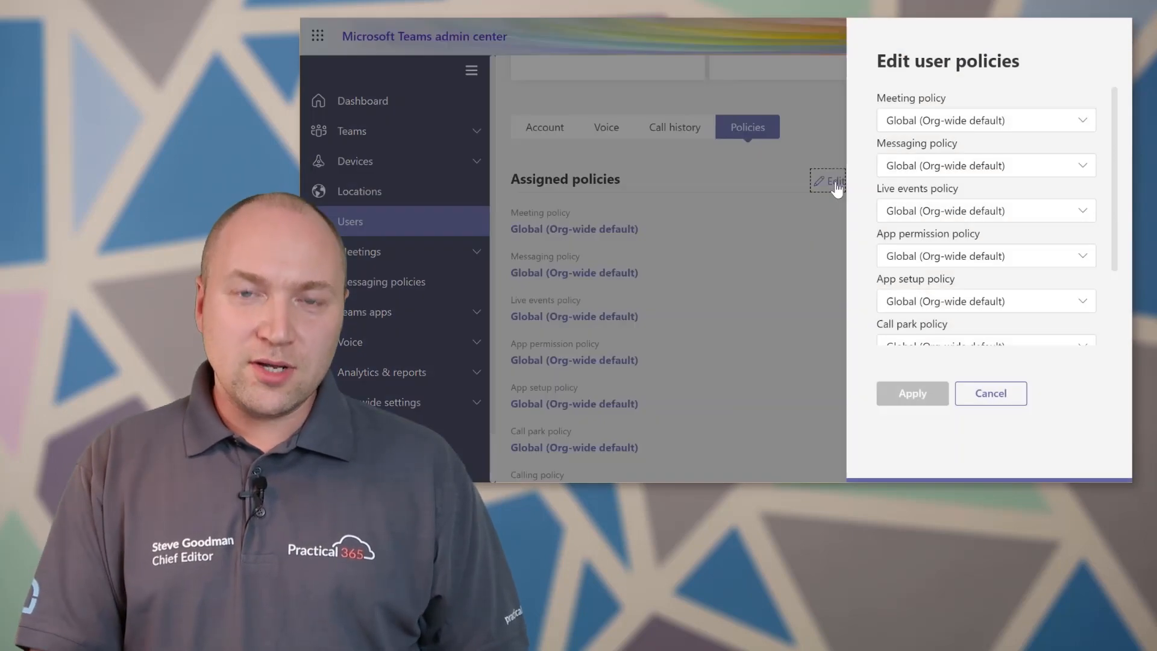
left_click(985, 165)
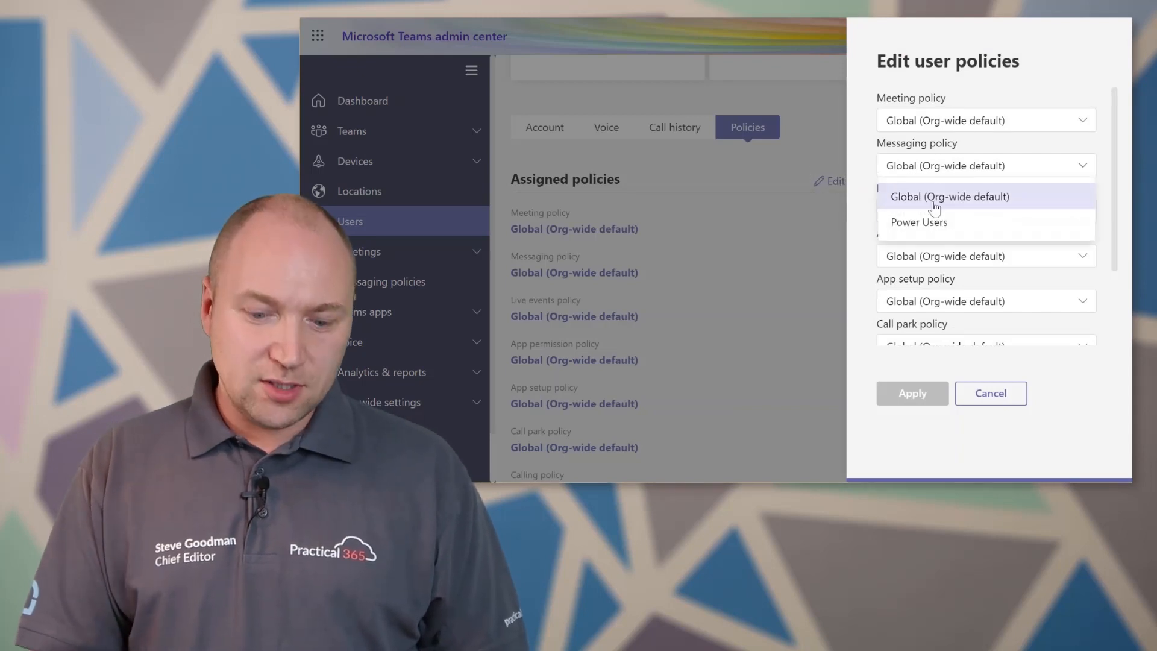
left_click(918, 222)
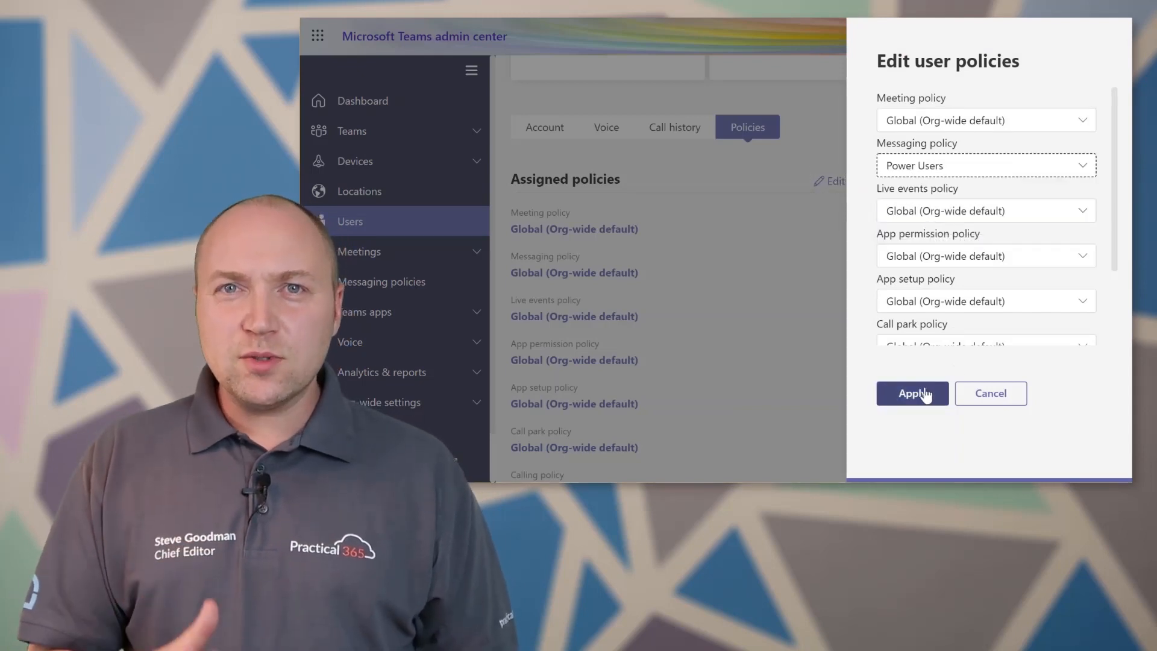